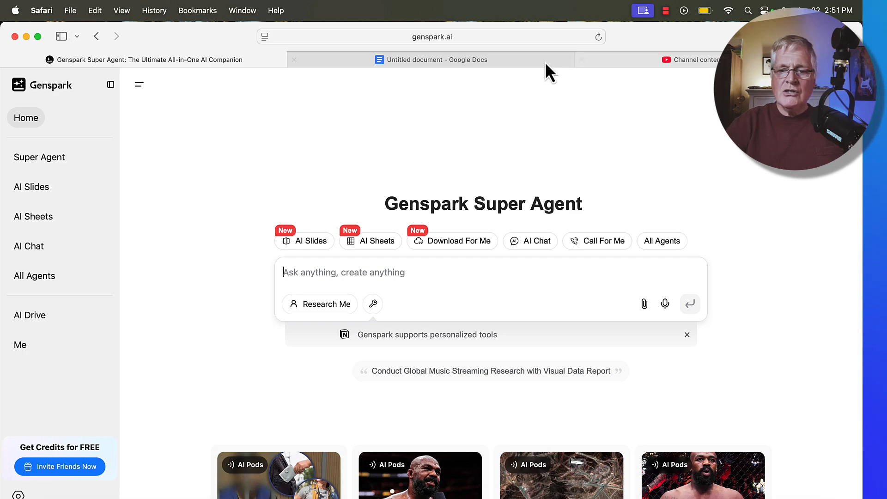
Bring up the Untitled document and scroll through the teleprompter script prompt.
click(436, 59)
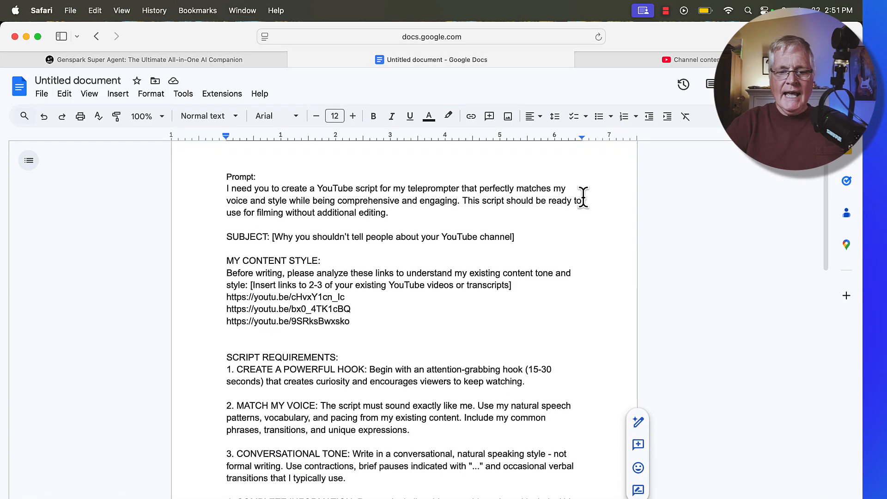
scroll(down, 3)
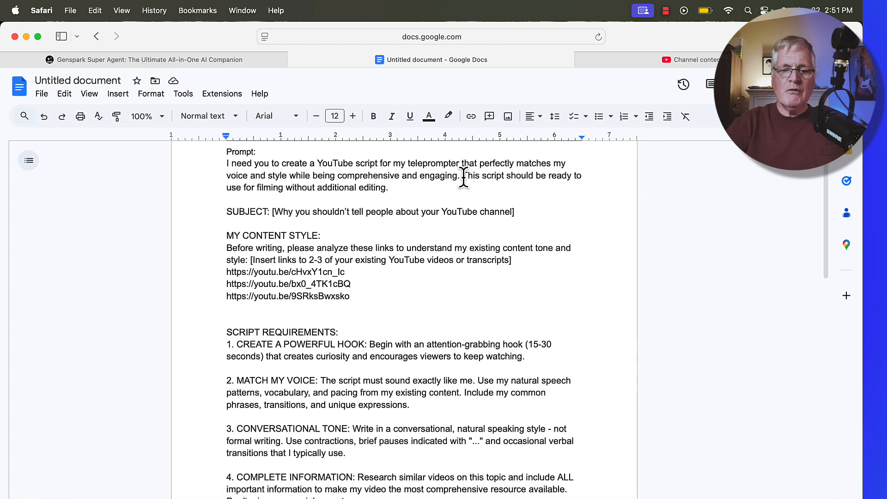
mouse_move(517, 181)
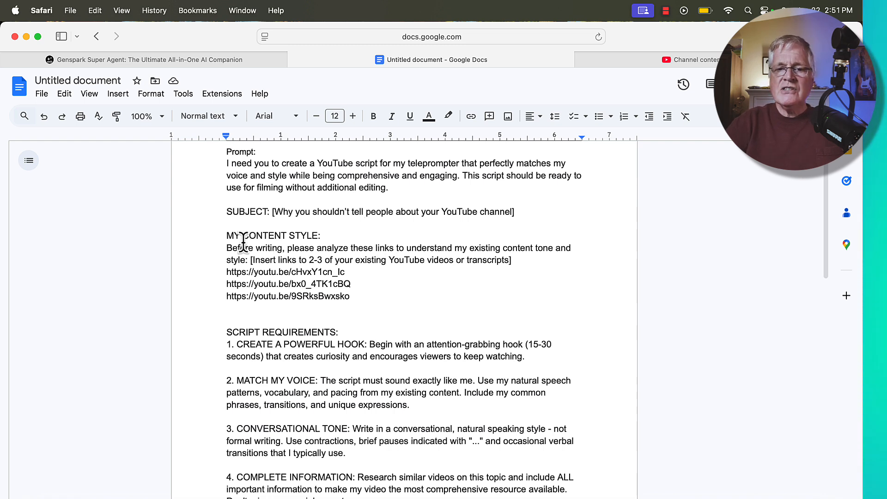
mouse_move(454, 248)
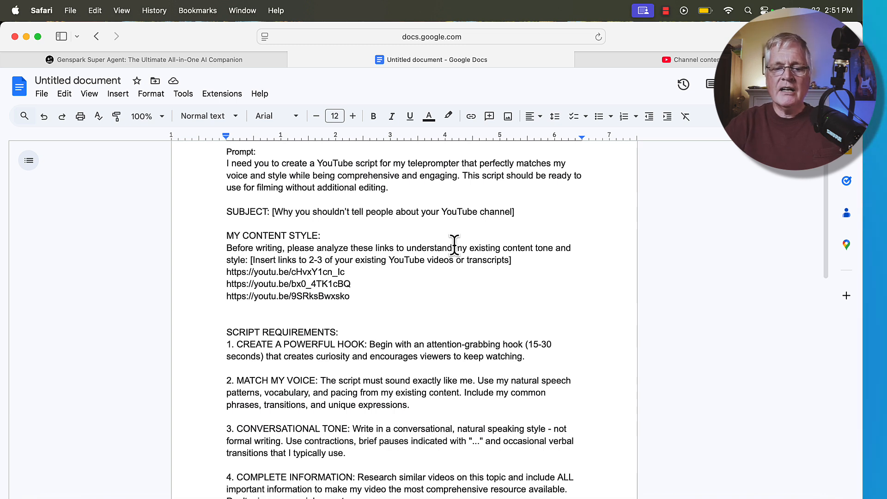
mouse_move(349, 247)
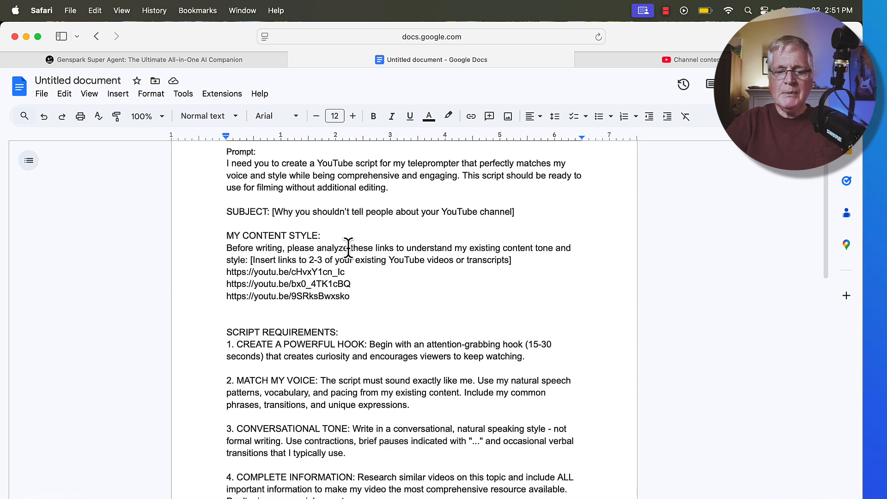
mouse_move(447, 270)
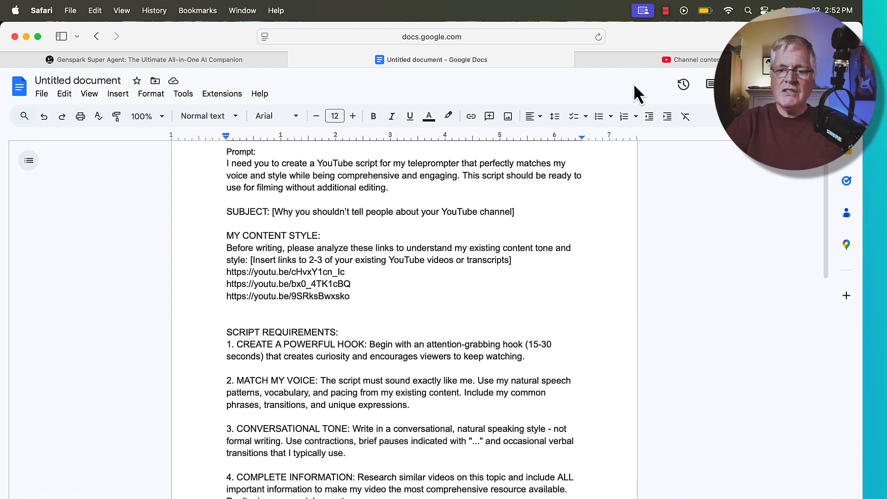
click(691, 59)
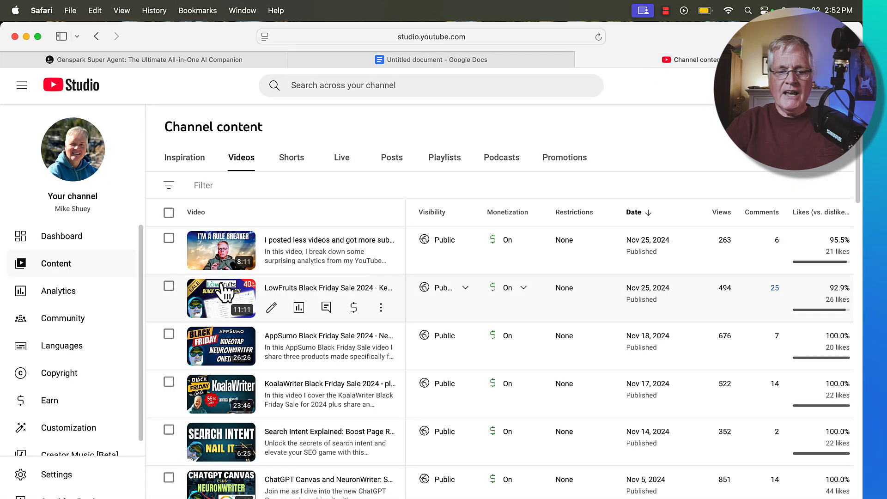
scroll(down, 3)
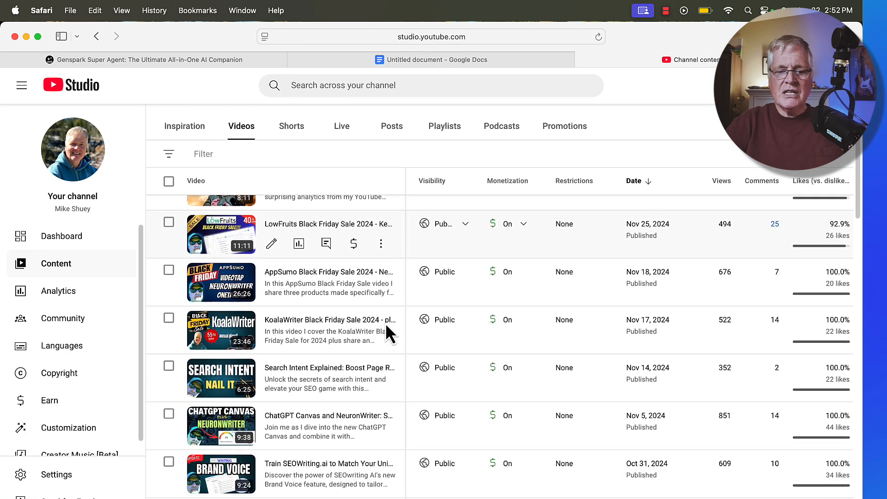
scroll(down, 3)
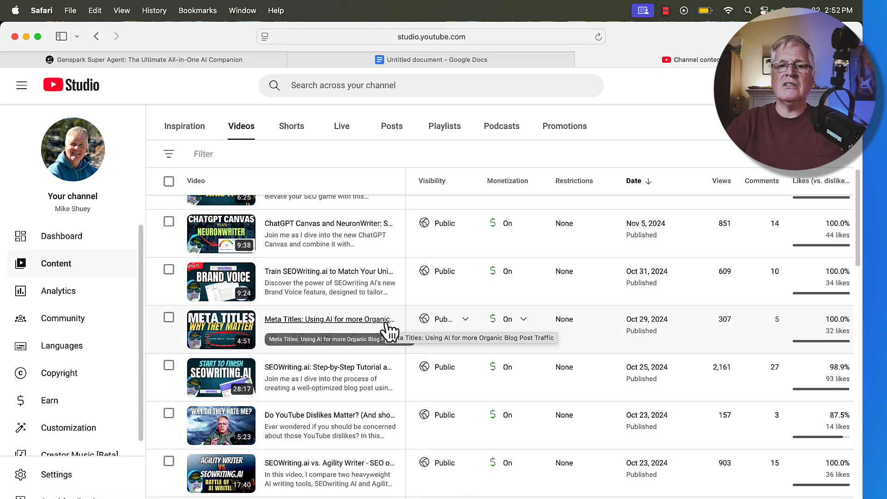
scroll(down, 3)
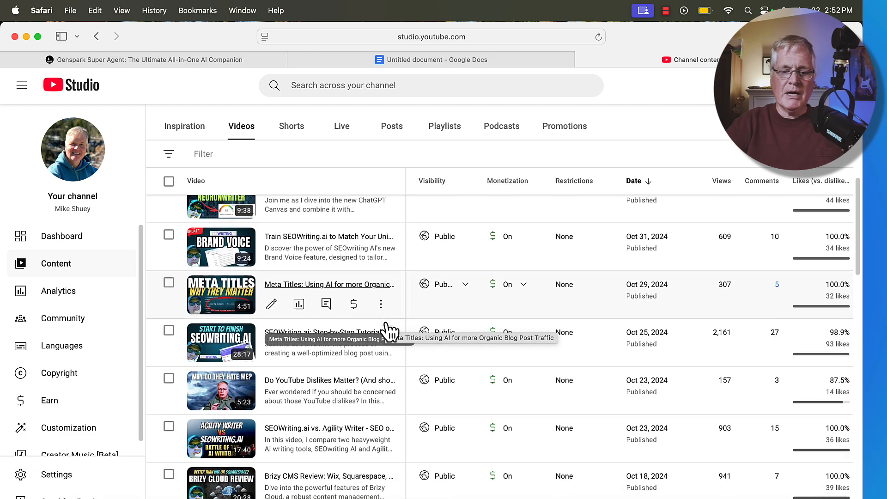
scroll(down, 3)
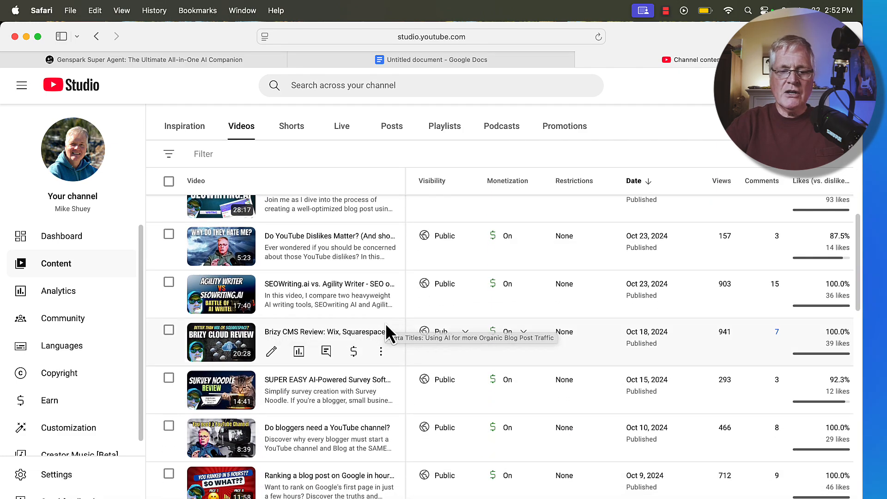
scroll(down, 3)
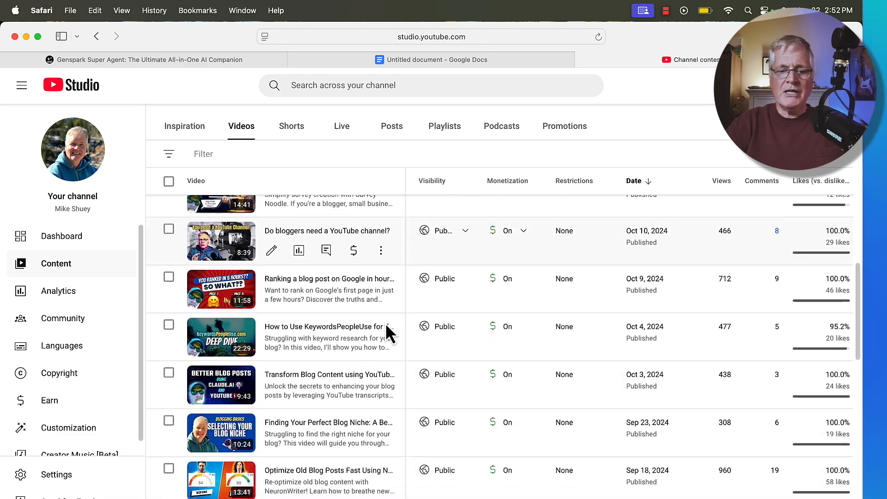
scroll(down, 3)
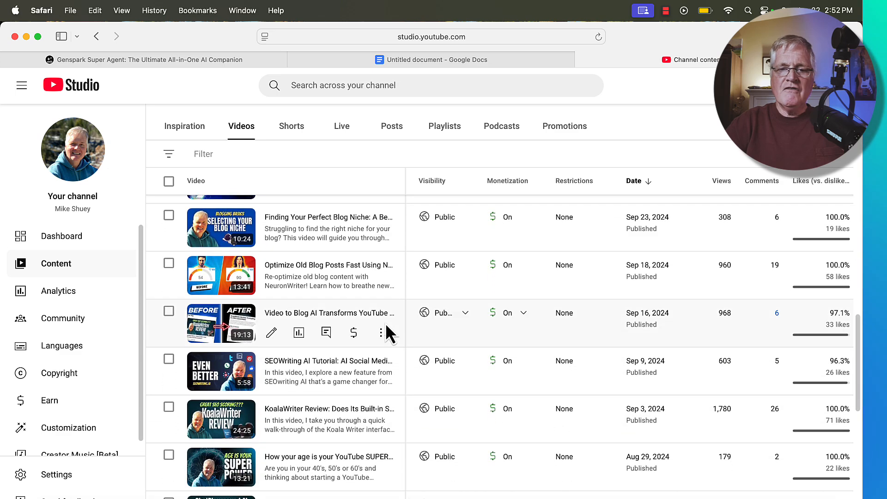
mouse_move(383, 332)
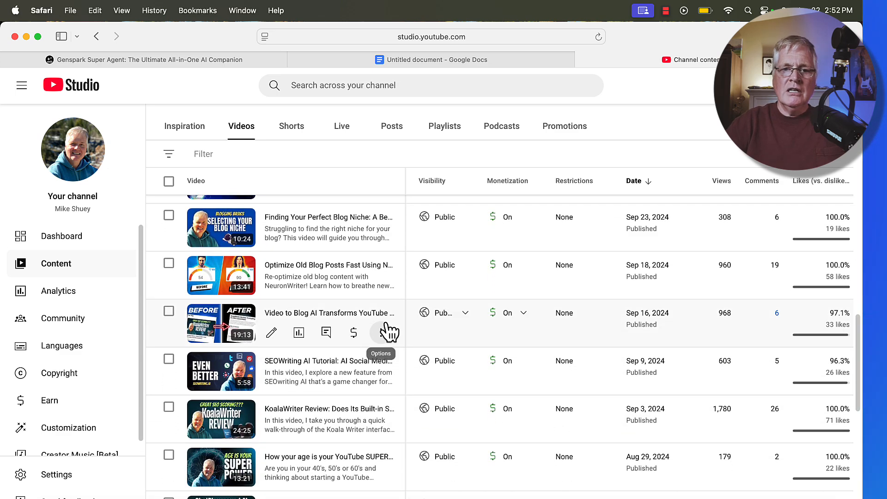
scroll(down, 3)
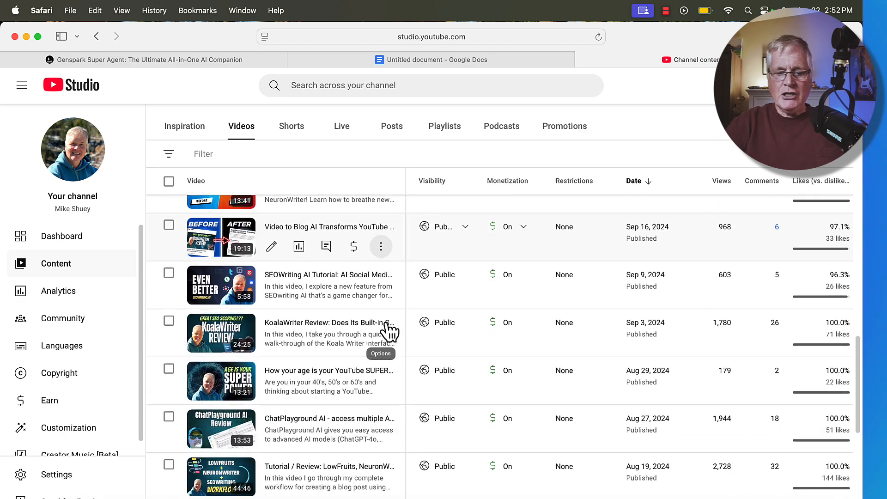
scroll(down, 3)
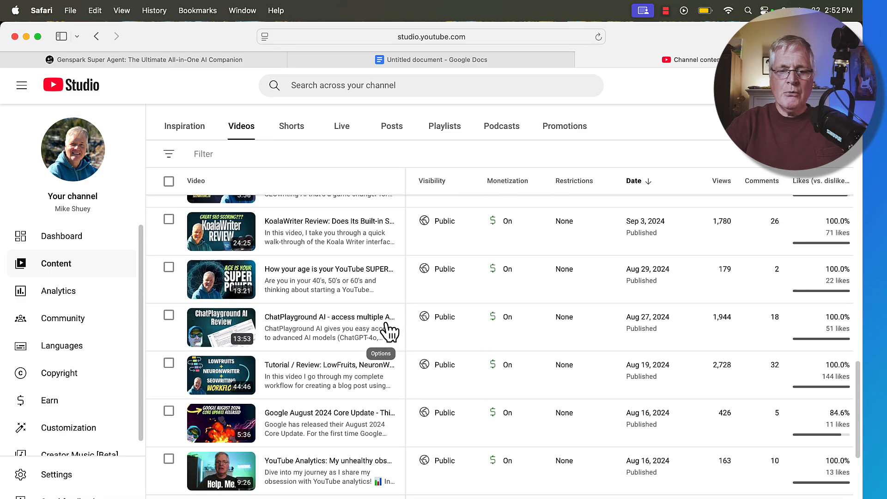
click(432, 59)
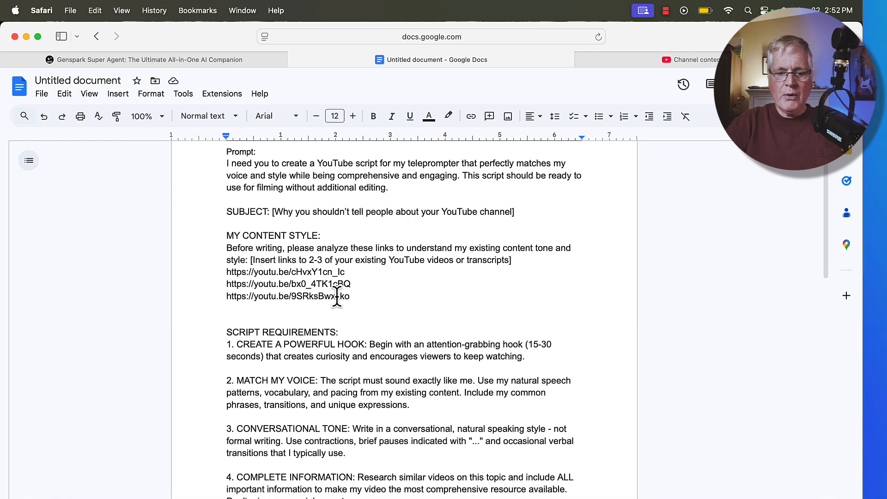
scroll(down, 3)
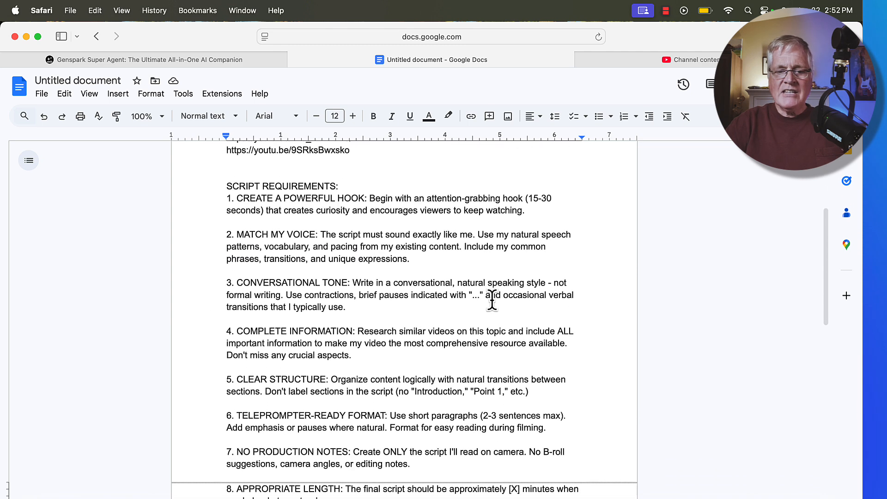
scroll(down, 3)
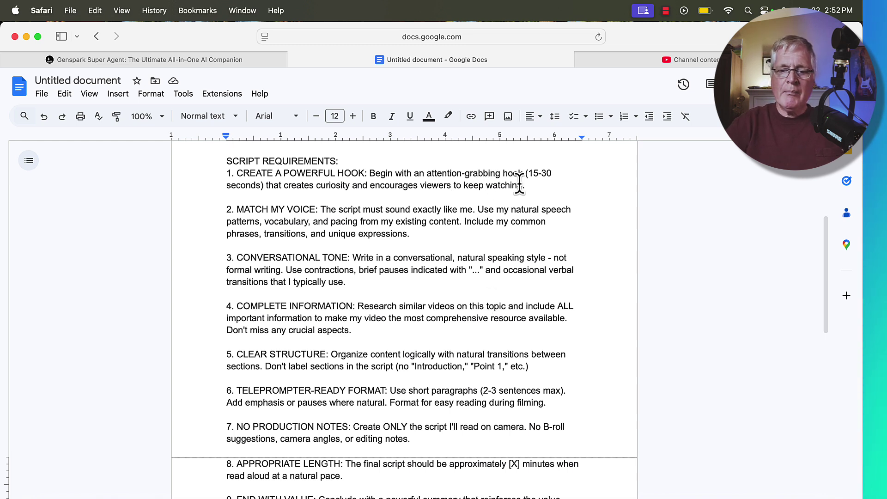
mouse_move(543, 184)
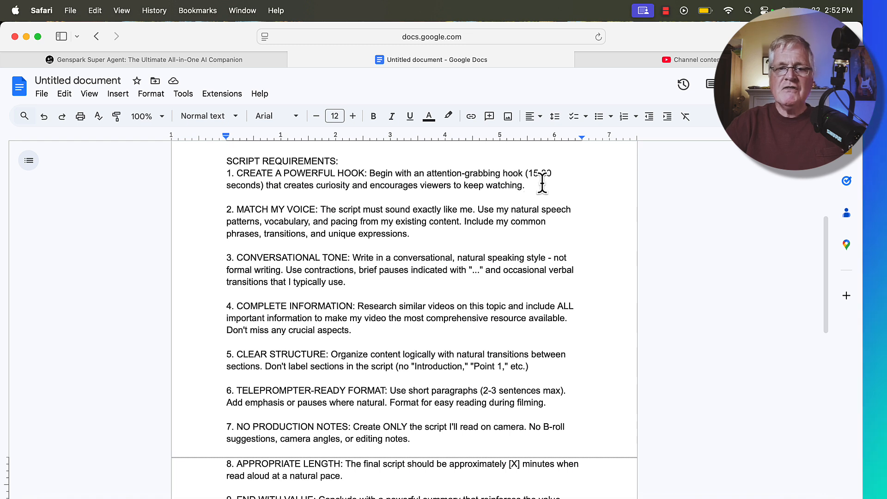
mouse_move(330, 231)
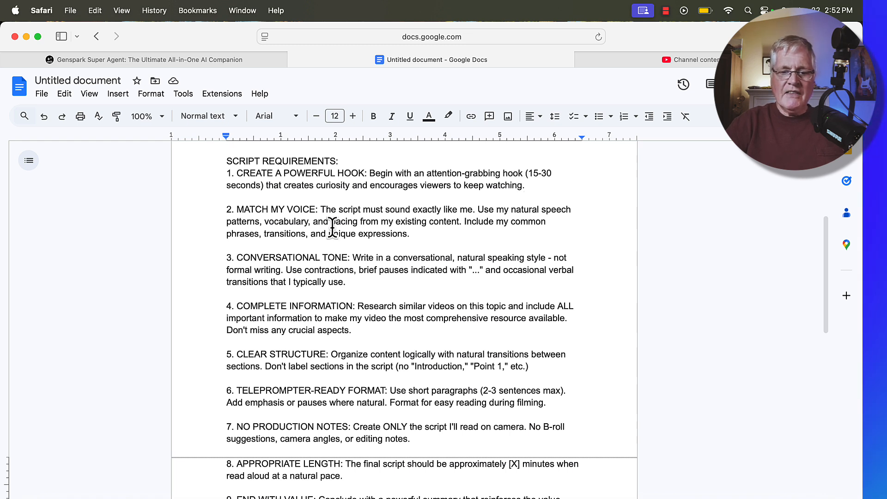
mouse_move(468, 197)
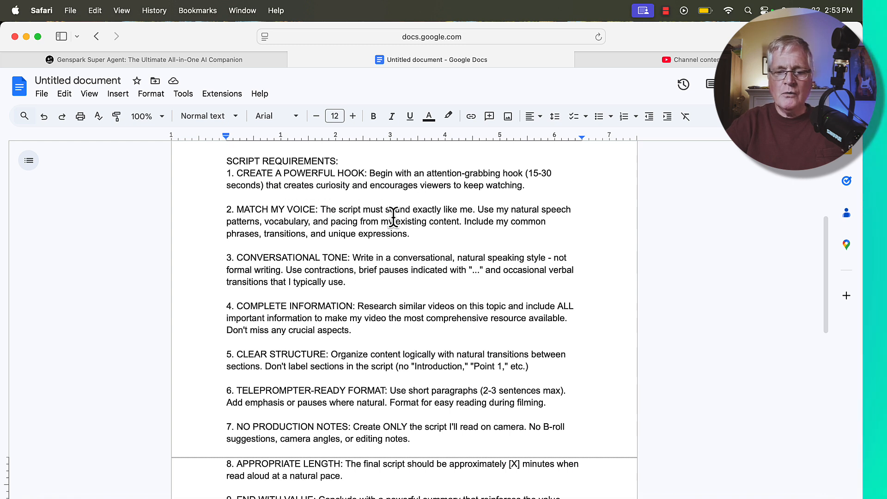
mouse_move(382, 221)
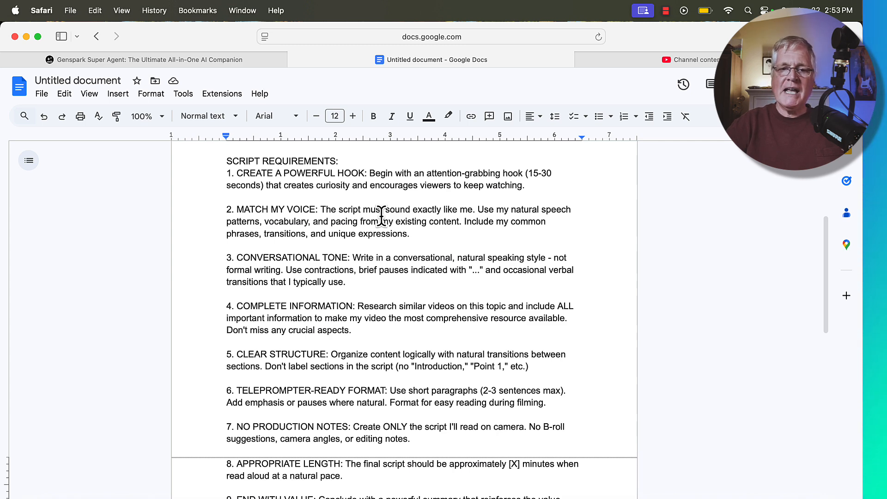
scroll(down, 3)
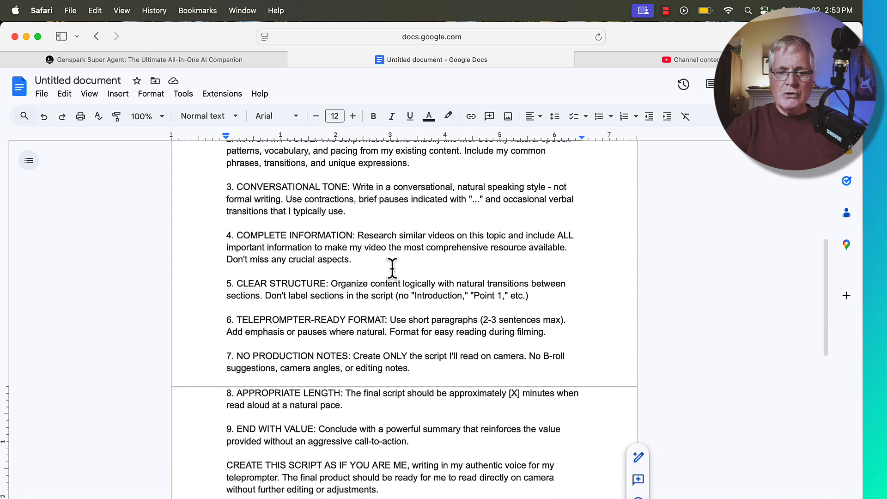
mouse_move(399, 248)
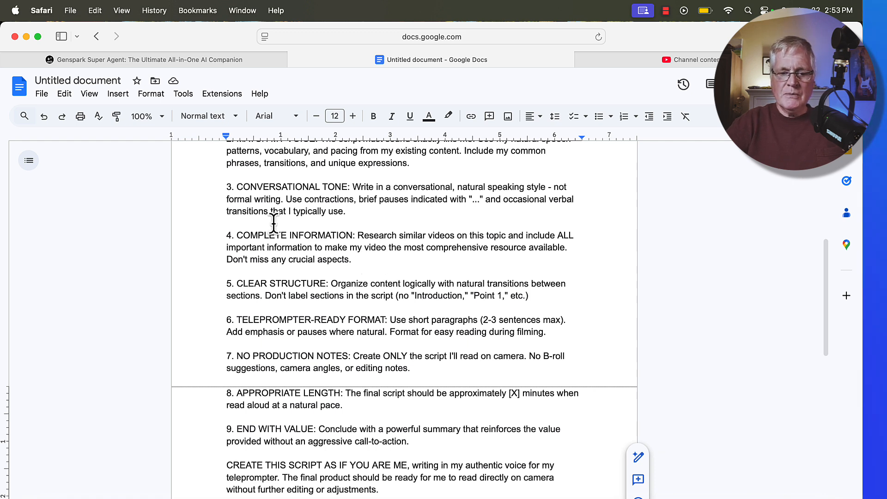
mouse_move(276, 208)
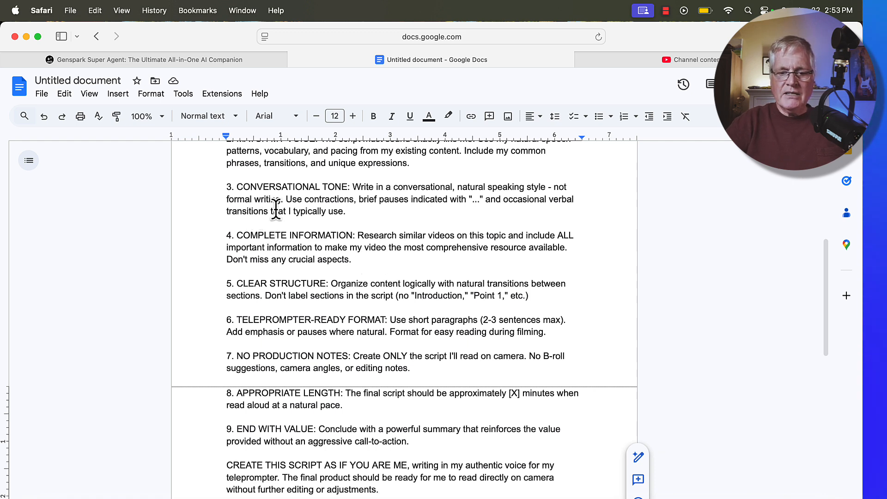
mouse_move(365, 191)
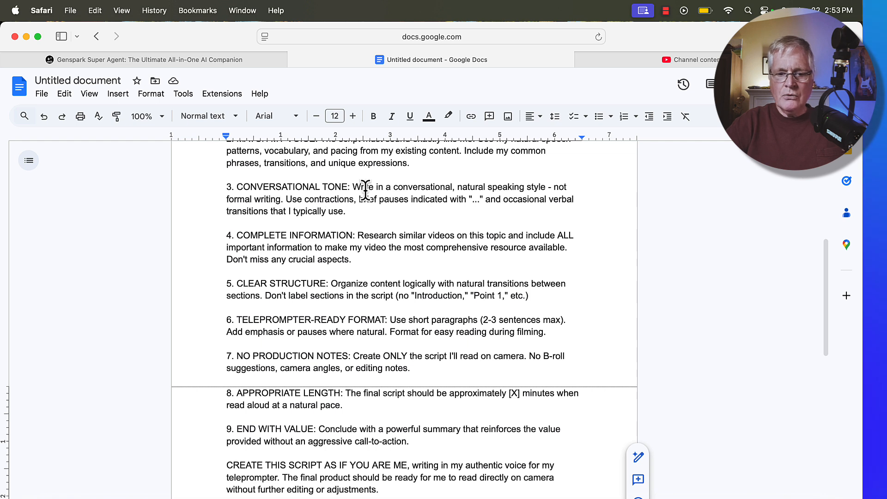
mouse_move(332, 238)
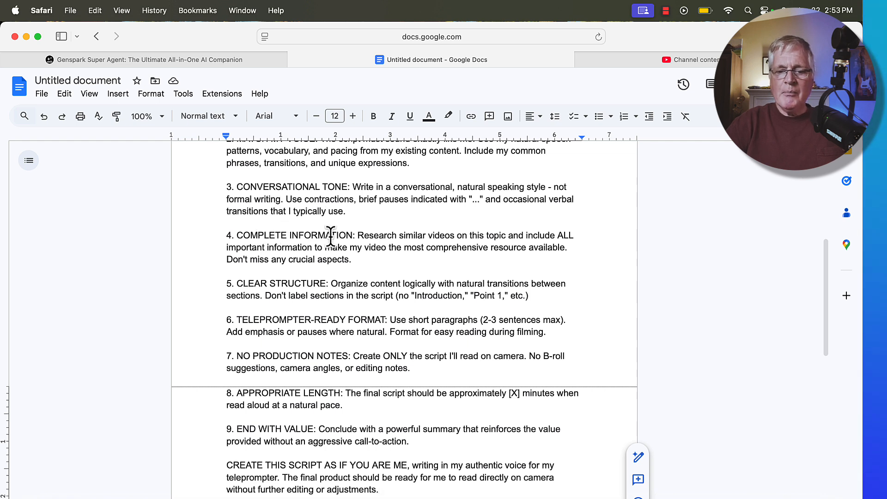
mouse_move(536, 247)
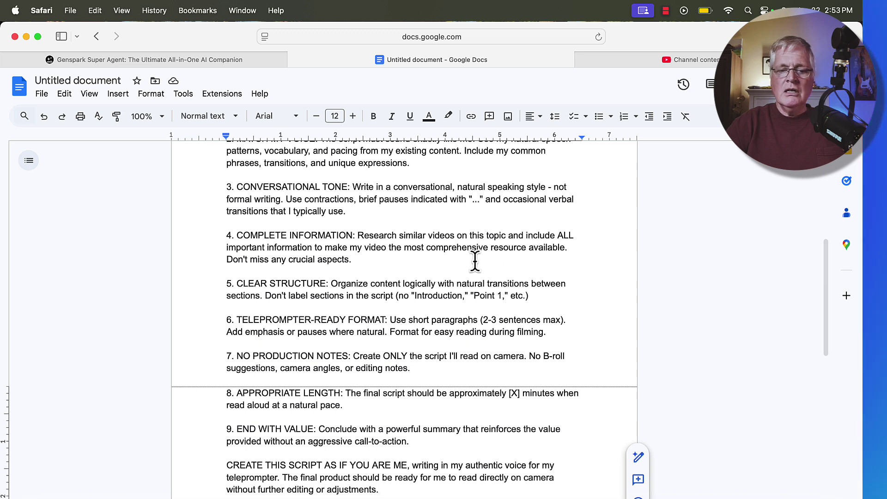
mouse_move(414, 266)
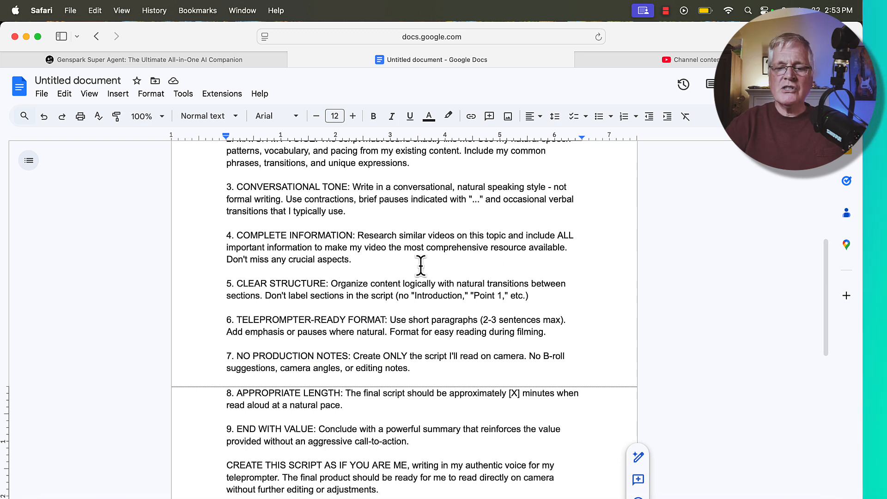
mouse_move(375, 296)
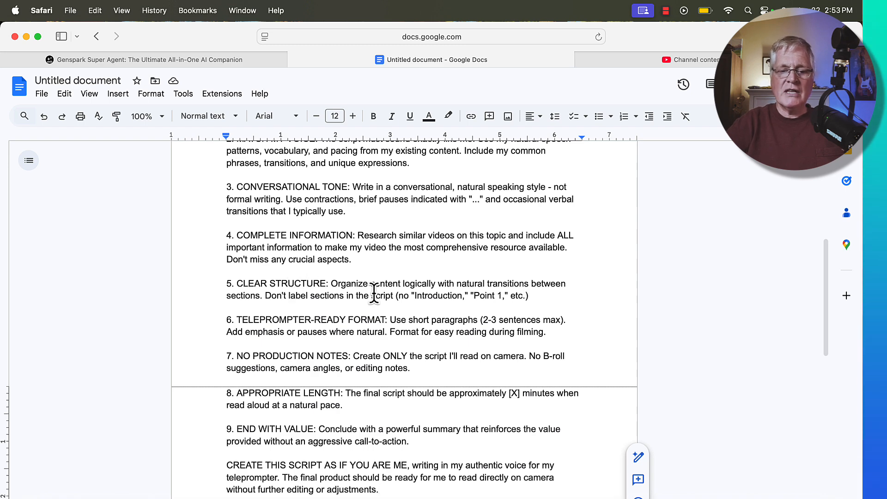
Scroll the prompt with the 9-minute length requirement and select the entire prompt text.
scroll(down, 3)
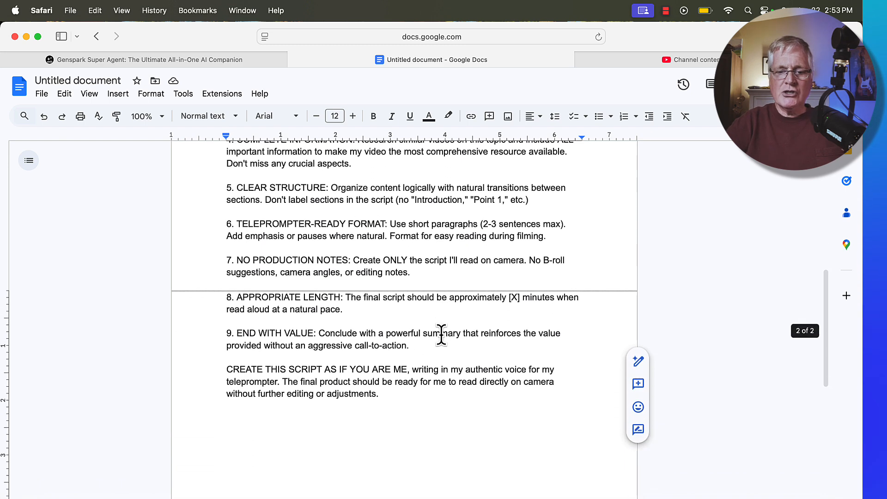
mouse_move(312, 242)
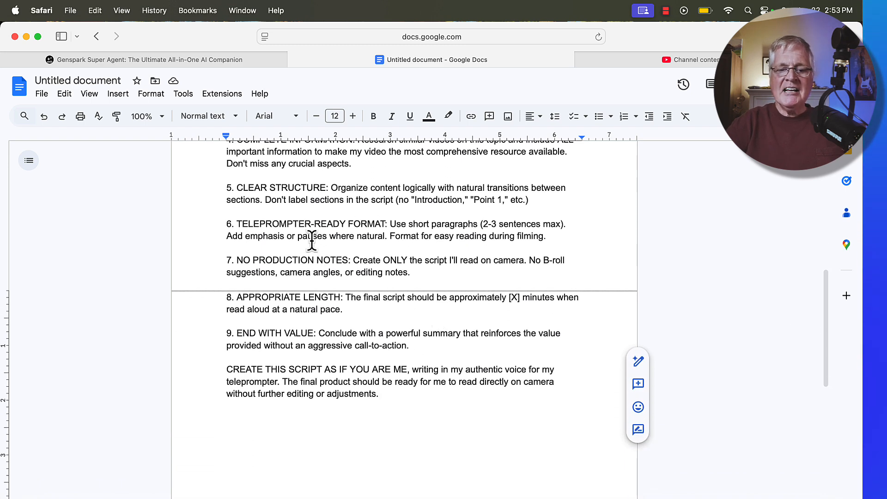
mouse_move(447, 249)
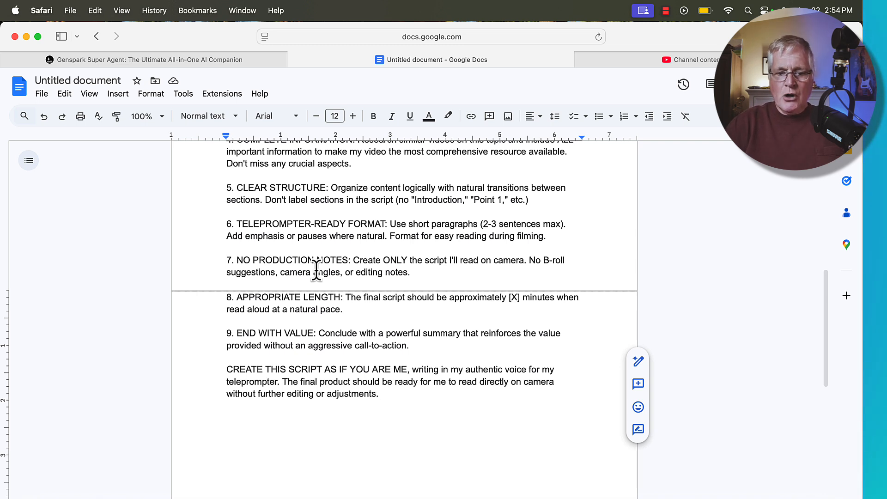
scroll(down, 3)
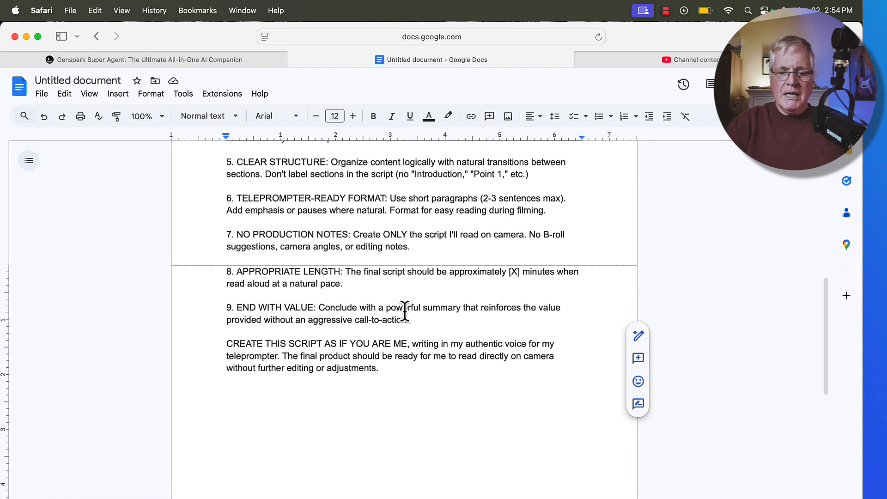
scroll(down, 3)
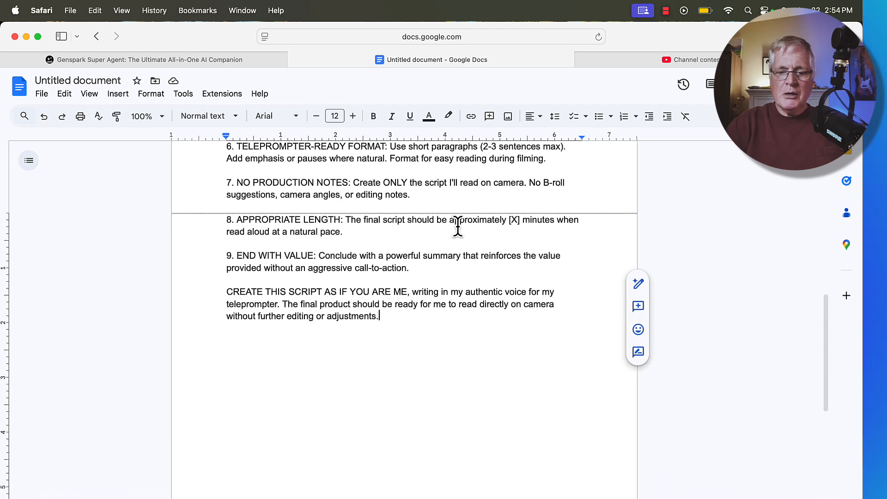
mouse_move(511, 227)
text(9)
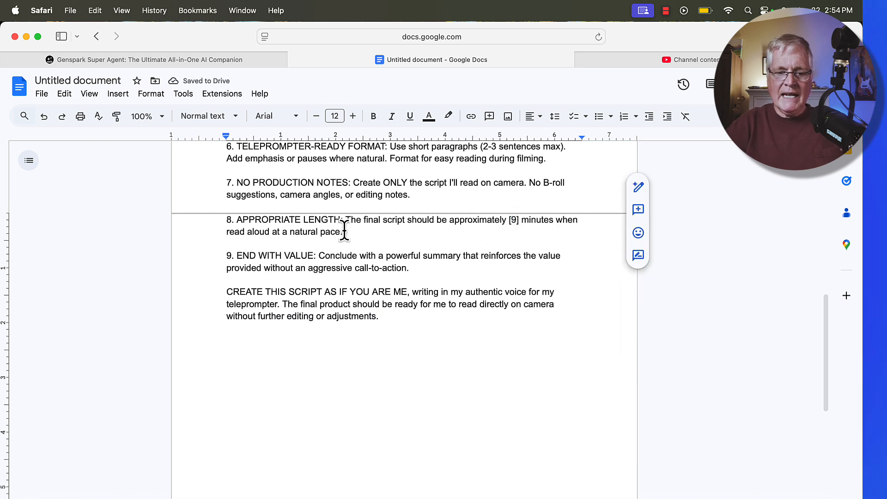
scroll(down, 3)
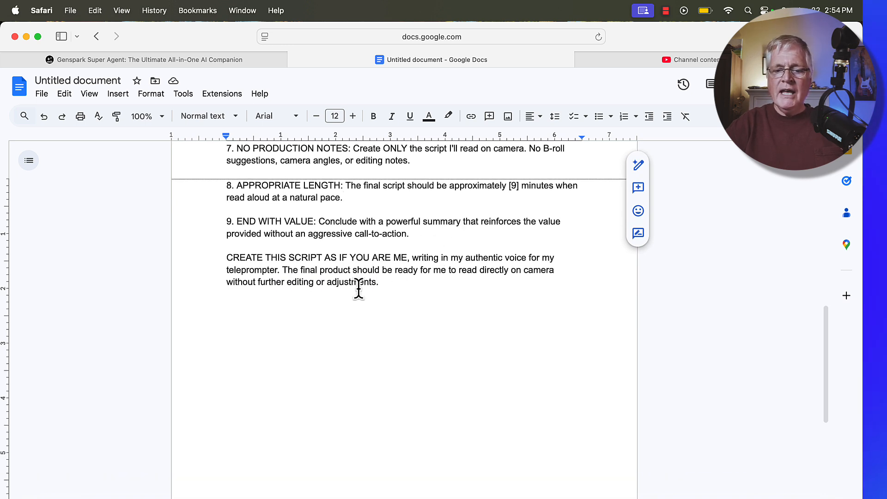
mouse_move(446, 273)
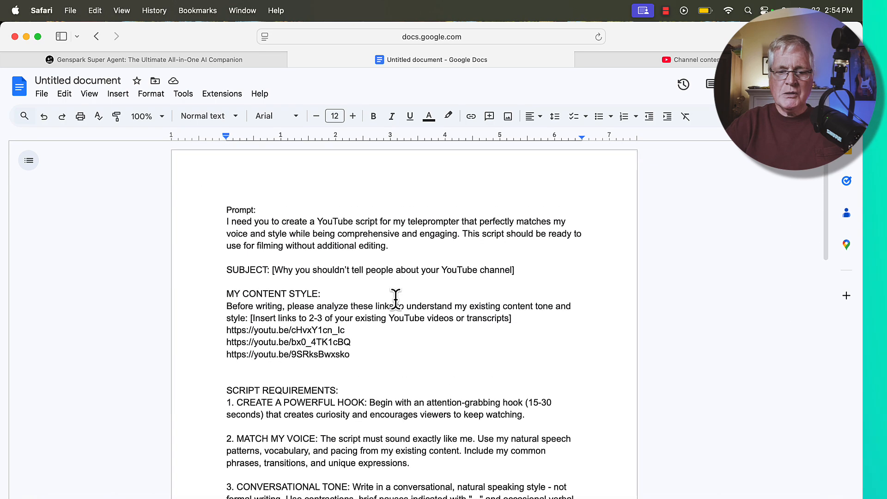
drag(226, 210, 389, 246)
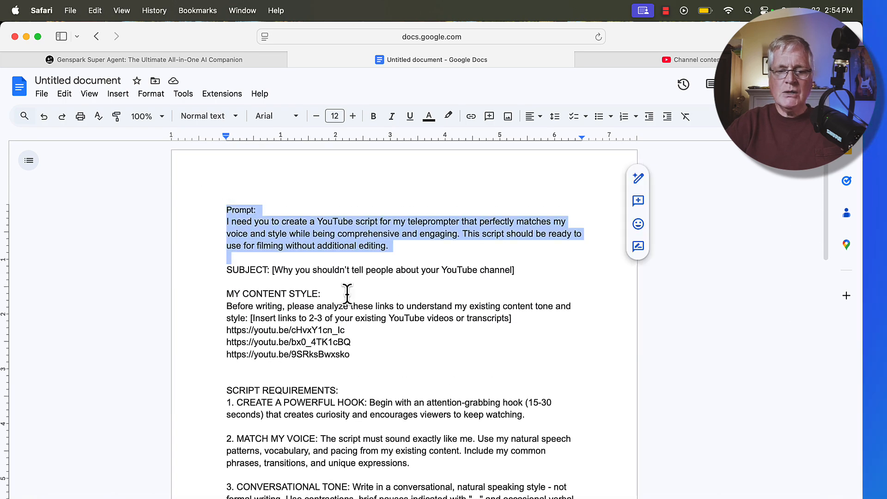
scroll(down, 3)
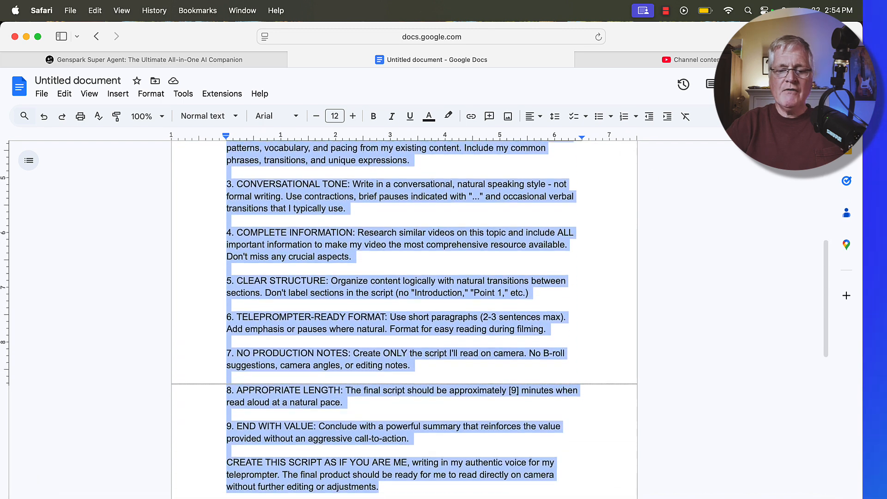
scroll(down, 3)
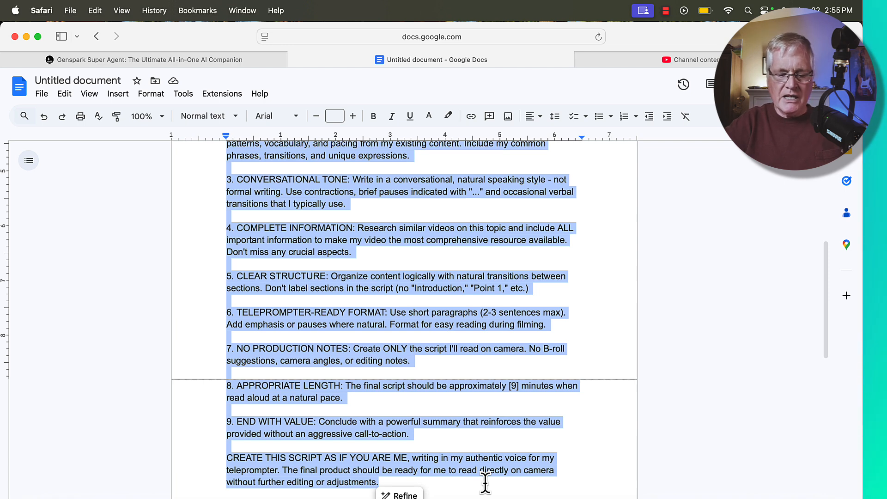
mouse_move(338, 310)
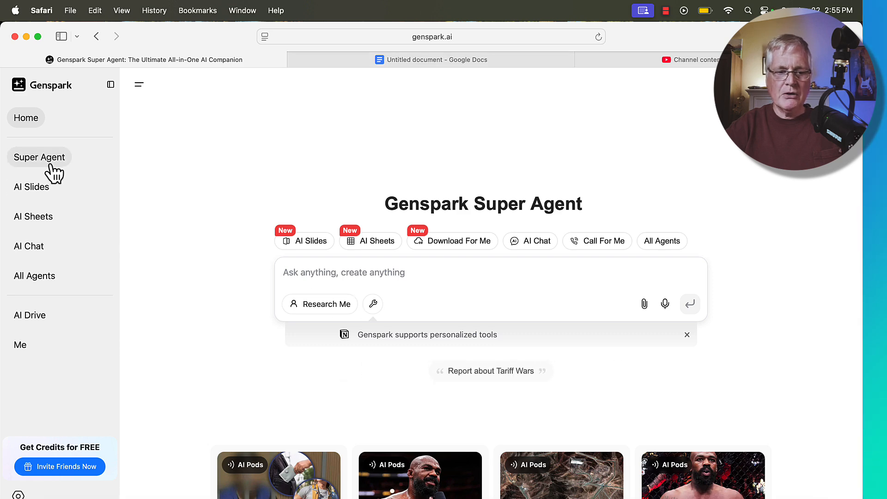
Start a new Super Agent chat and focus the 'Ask anything' box.
click(39, 157)
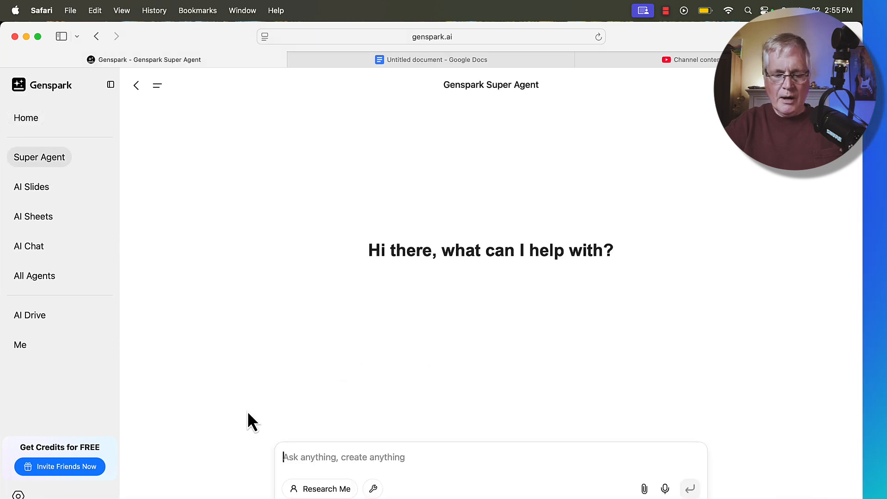
click(690, 488)
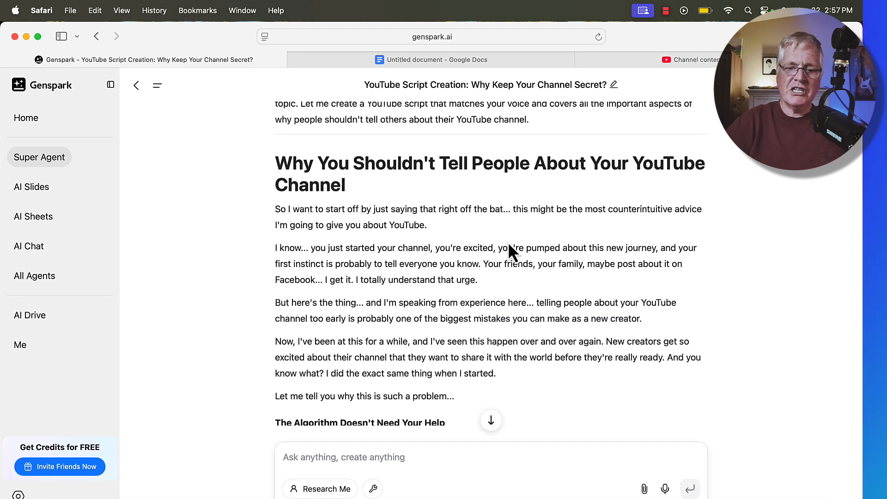
mouse_move(642, 263)
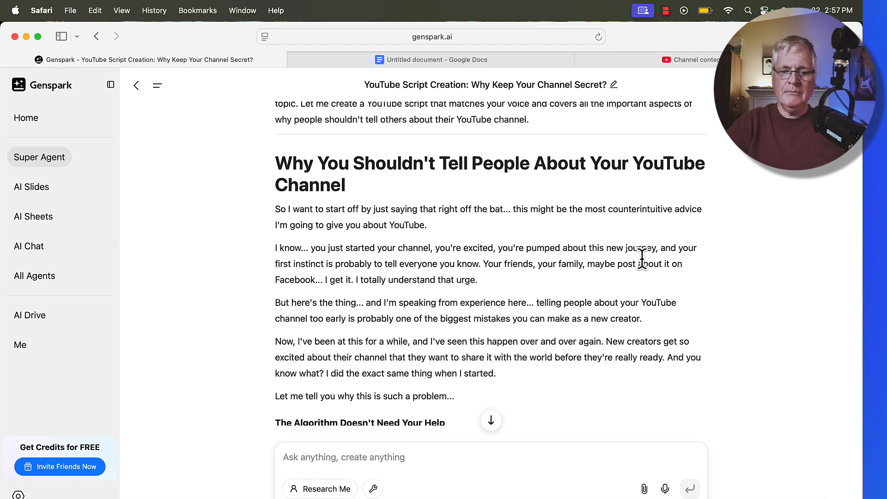
Scroll to the script's opening and 'The Algorithm Doesn't Need Your Help' section.
scroll(down, 3)
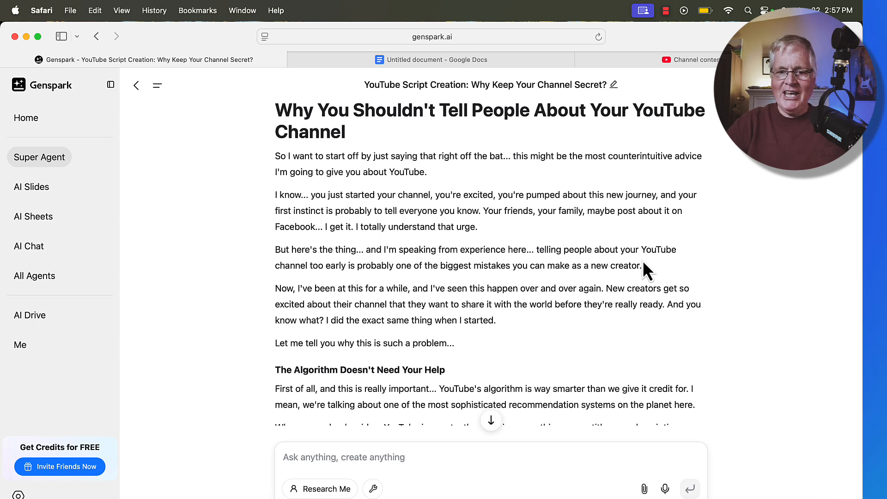
mouse_move(281, 167)
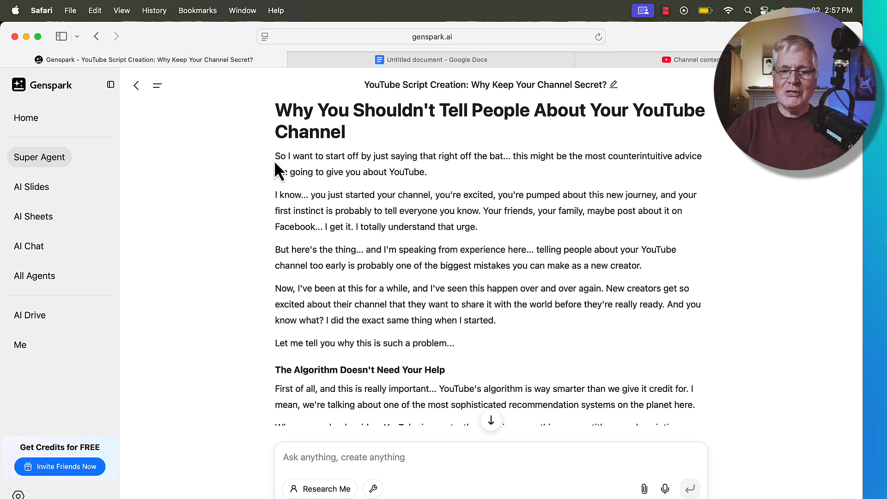
mouse_move(469, 189)
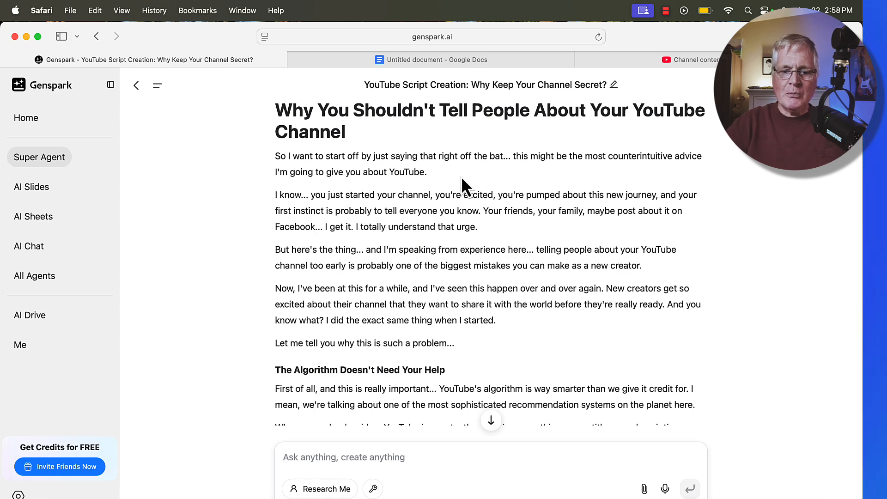
scroll(down, 3)
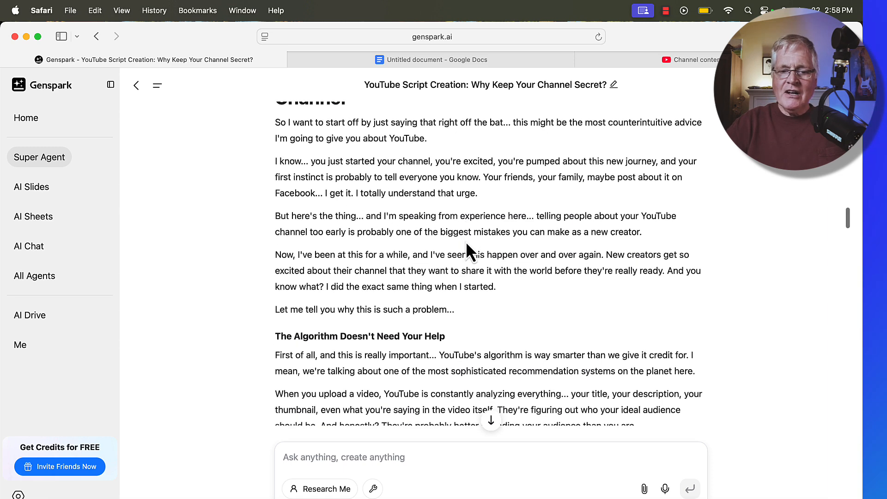
scroll(down, 3)
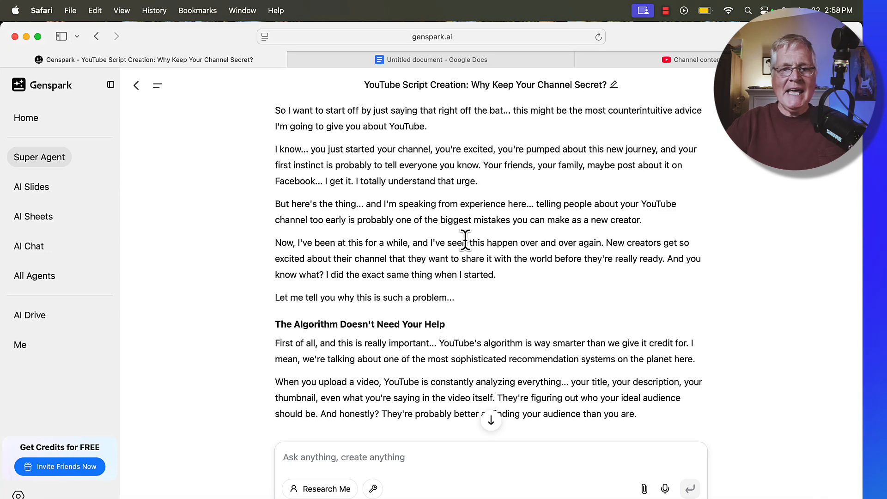
mouse_move(318, 180)
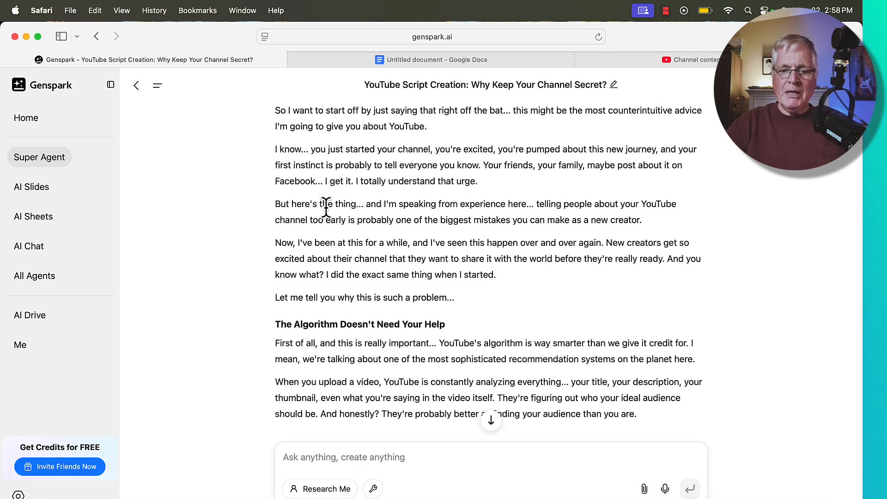
mouse_move(481, 245)
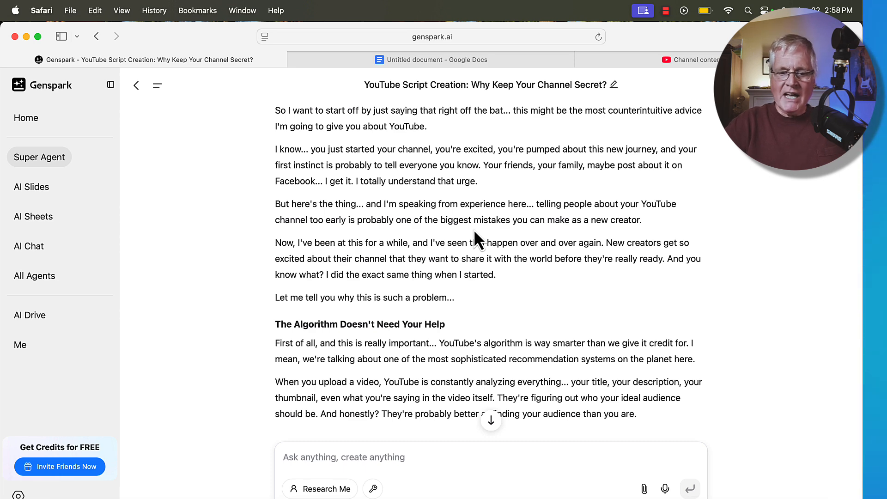
scroll(down, 3)
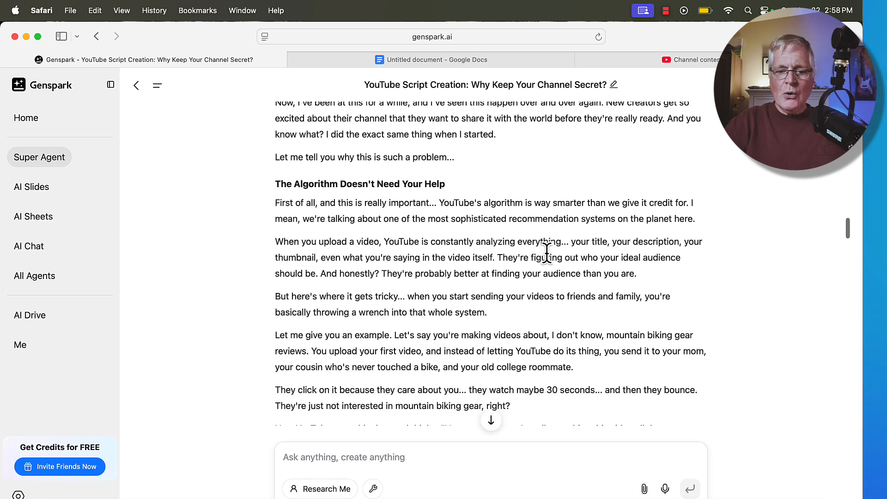
scroll(down, 3)
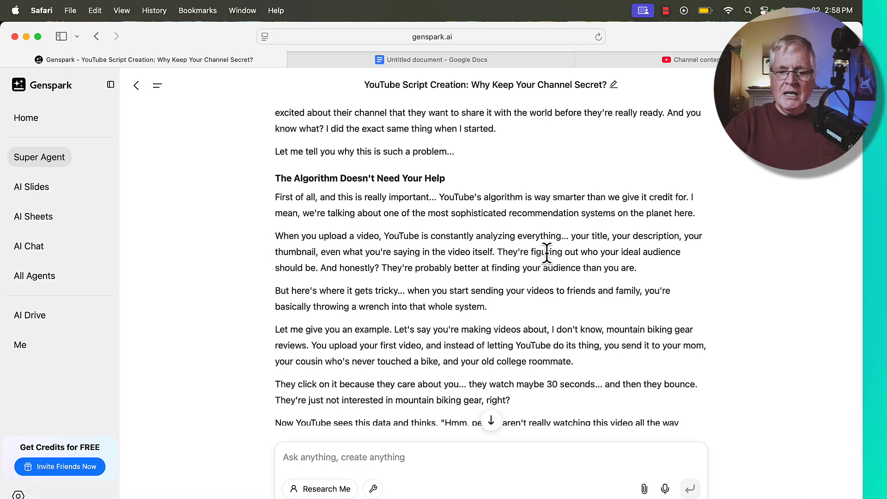
scroll(down, 3)
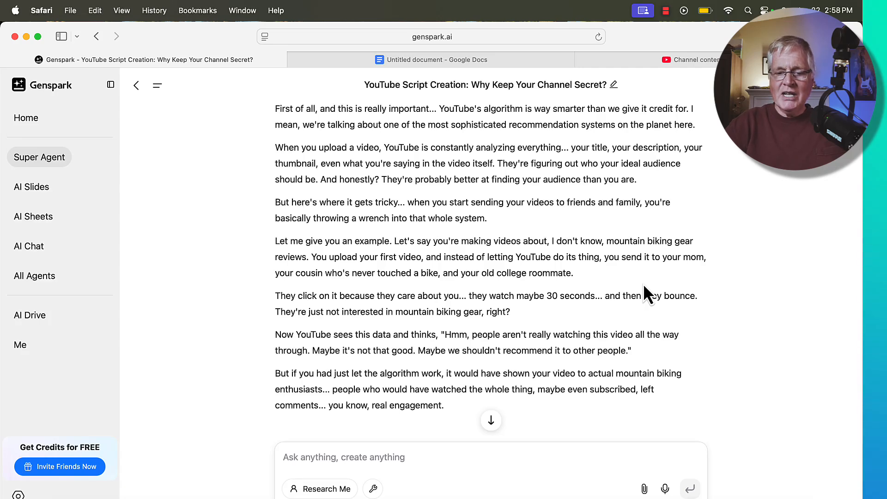
scroll(down, 3)
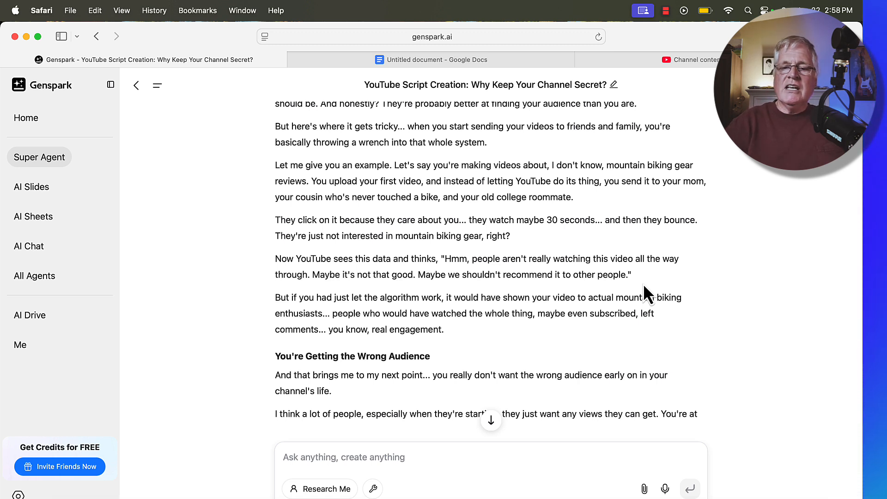
mouse_move(678, 287)
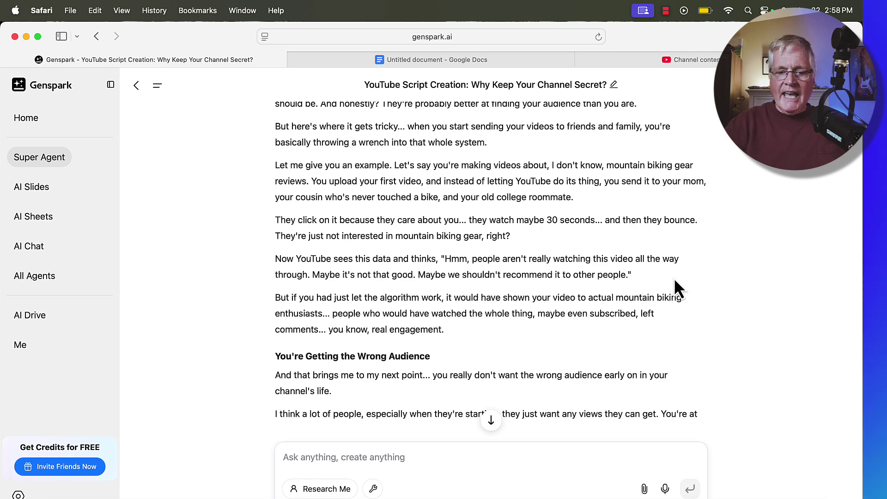
scroll(down, 3)
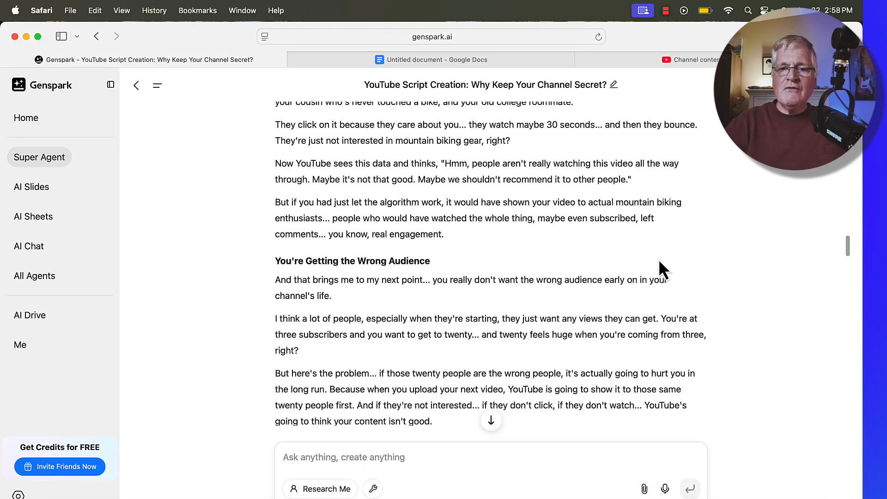
scroll(down, 3)
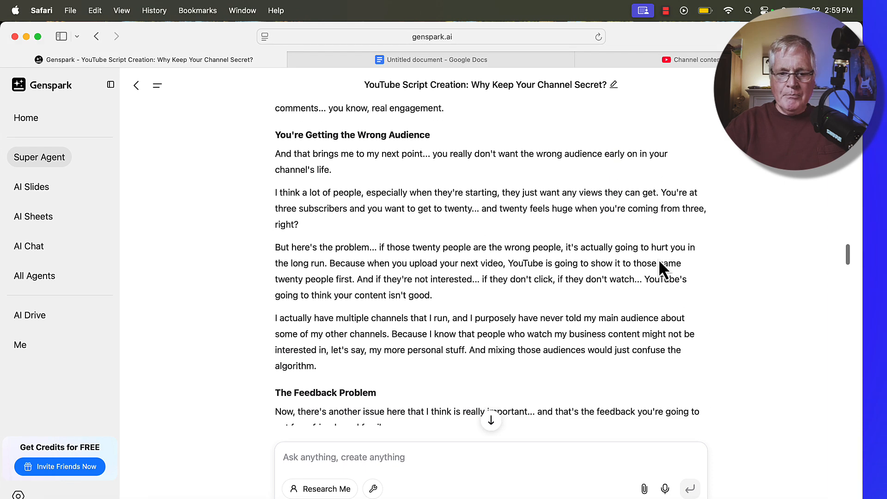
scroll(down, 3)
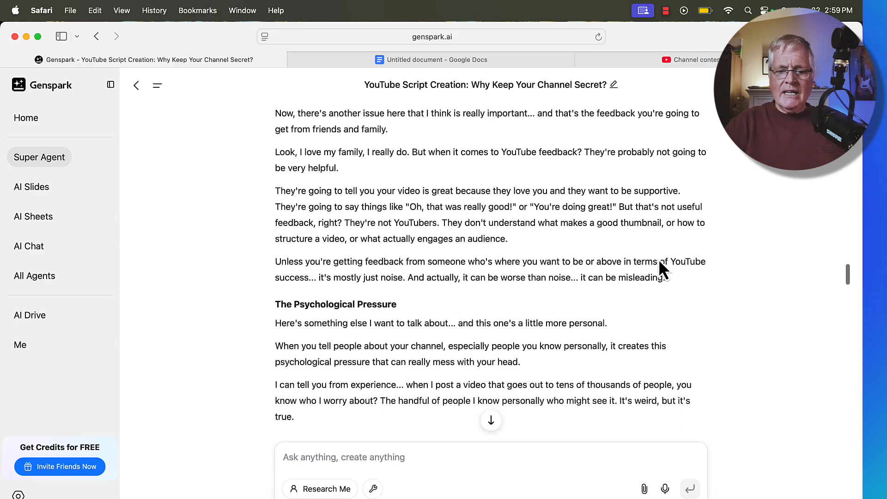
scroll(down, 3)
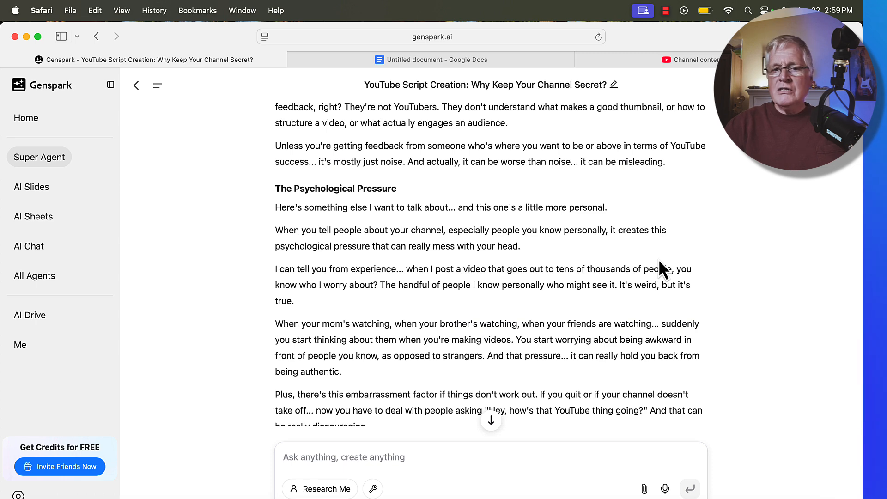
scroll(down, 3)
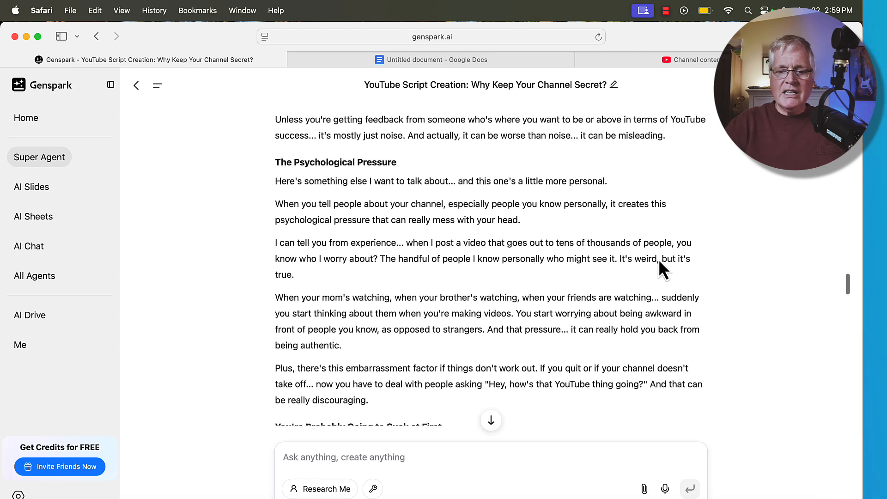
scroll(down, 3)
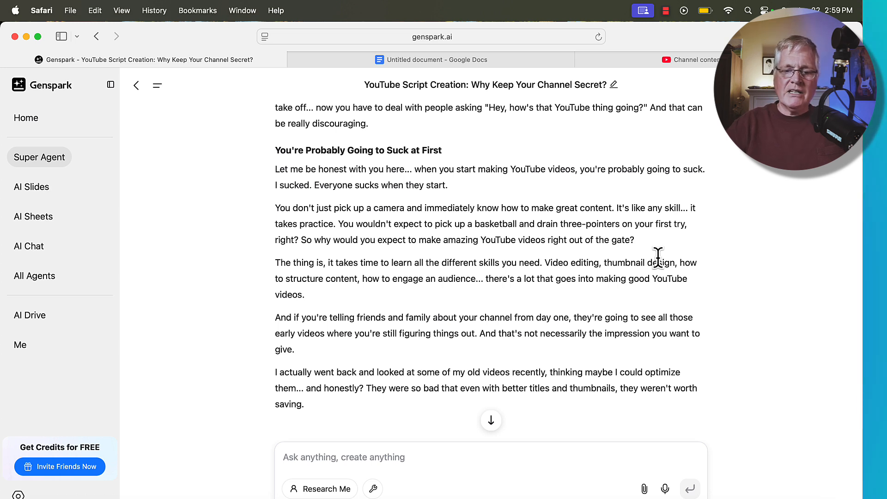
mouse_move(343, 234)
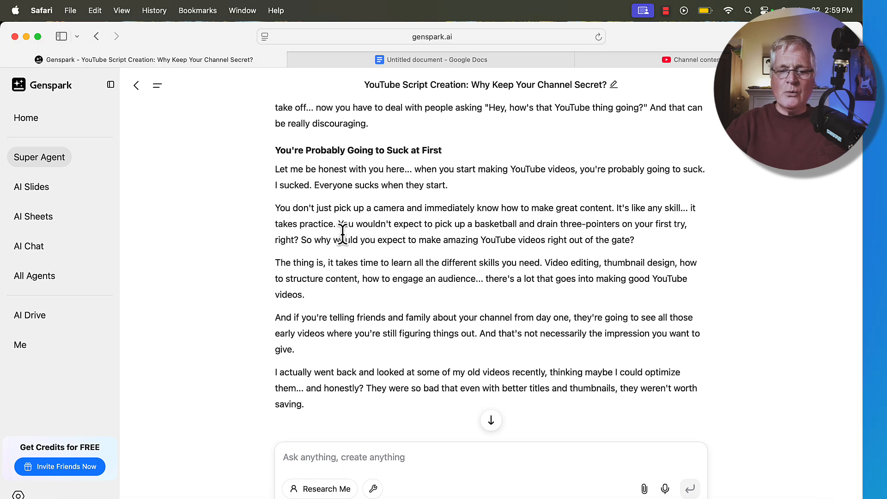
scroll(down, 3)
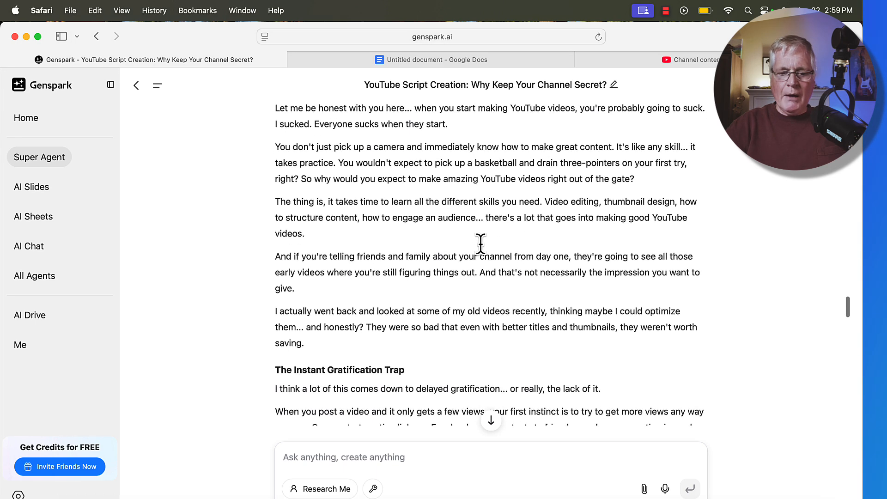
scroll(down, 3)
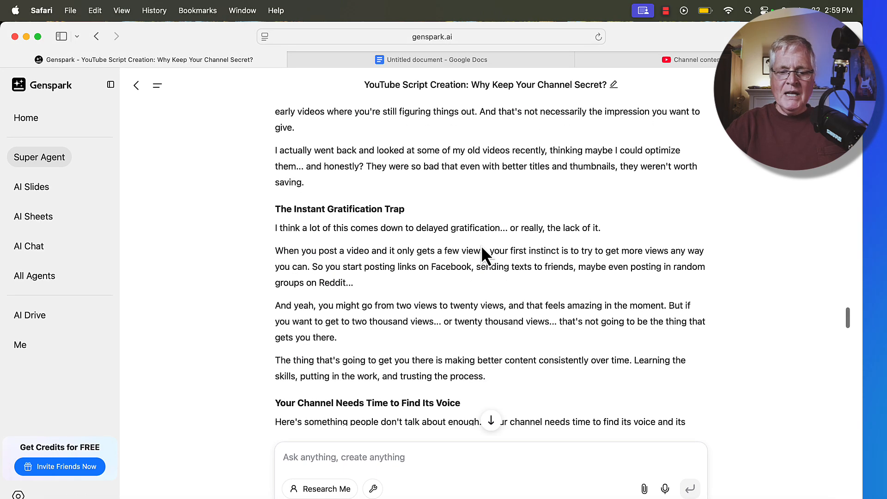
scroll(down, 3)
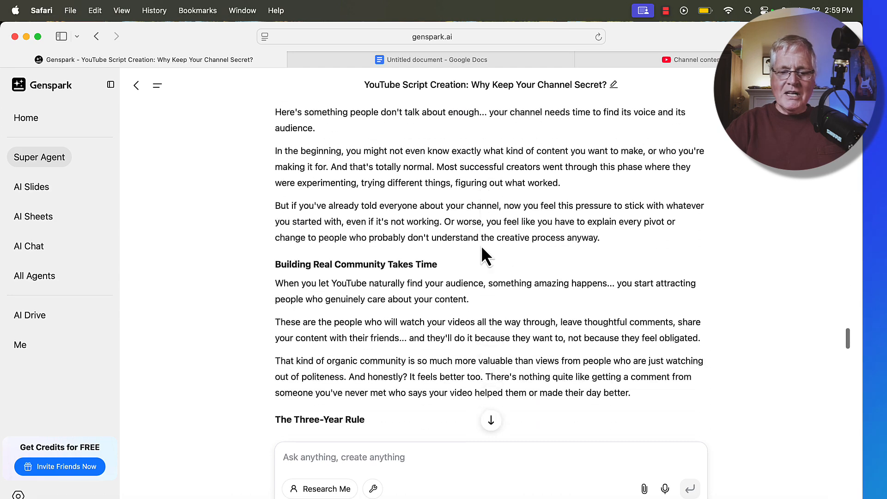
scroll(down, 3)
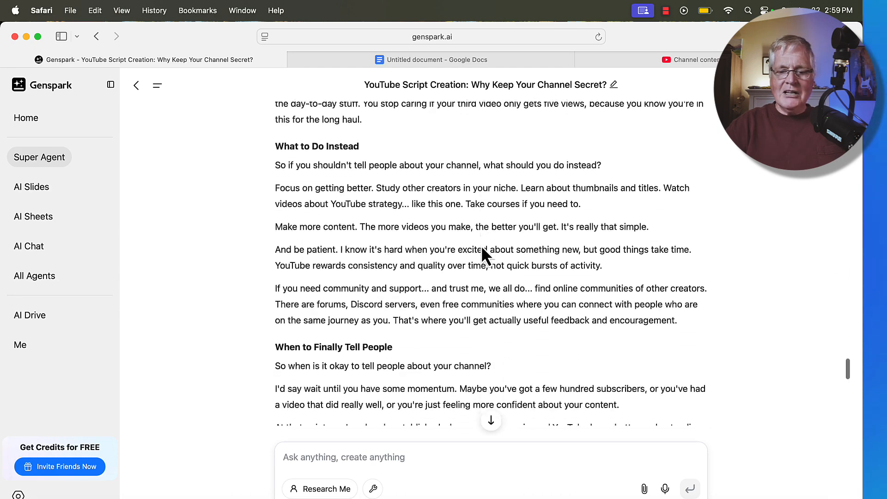
scroll(down, 3)
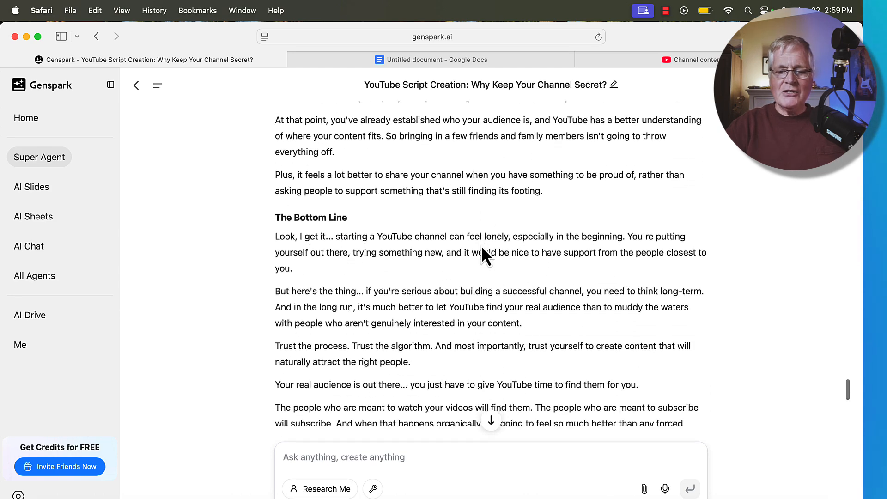
scroll(down, 3)
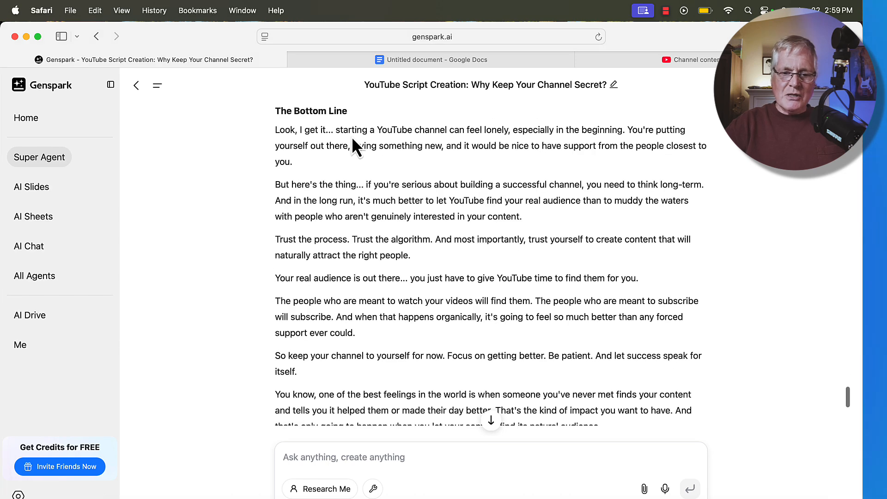
scroll(down, 3)
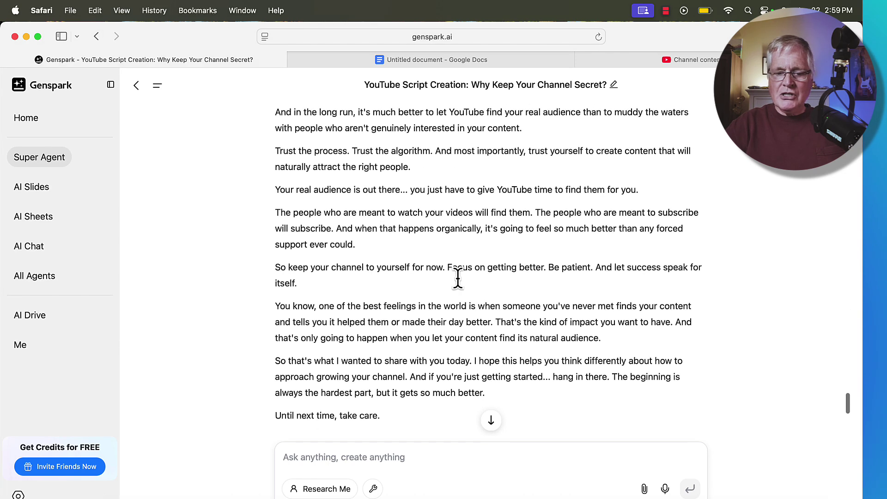
scroll(down, 3)
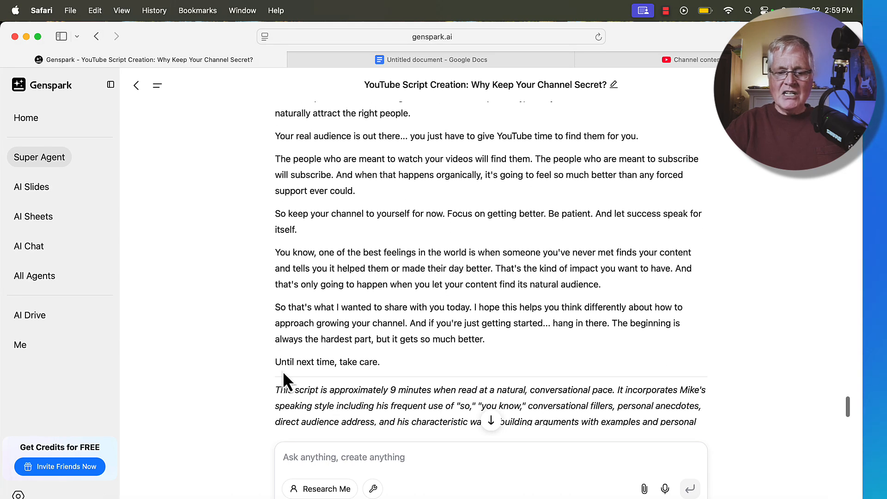
mouse_move(393, 372)
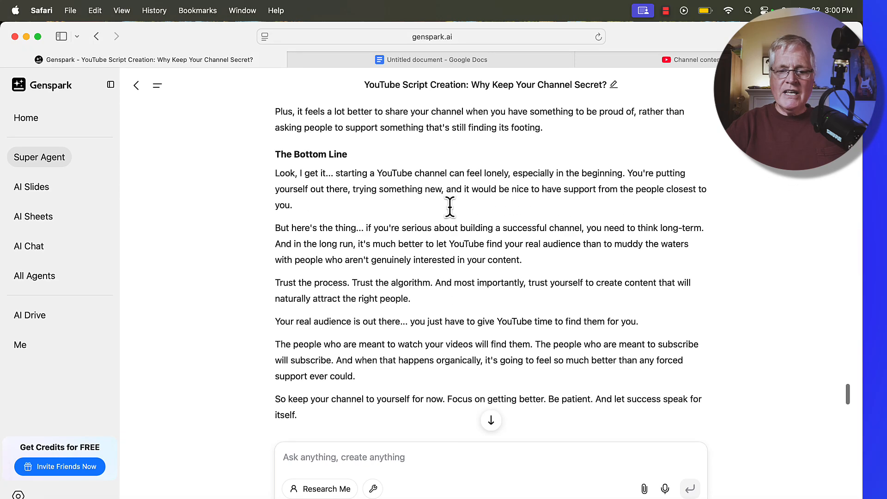
scroll(up, 3)
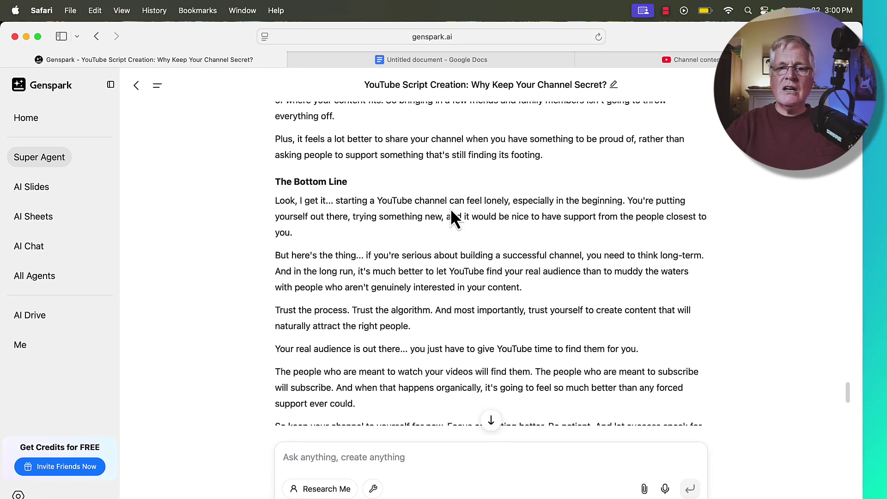